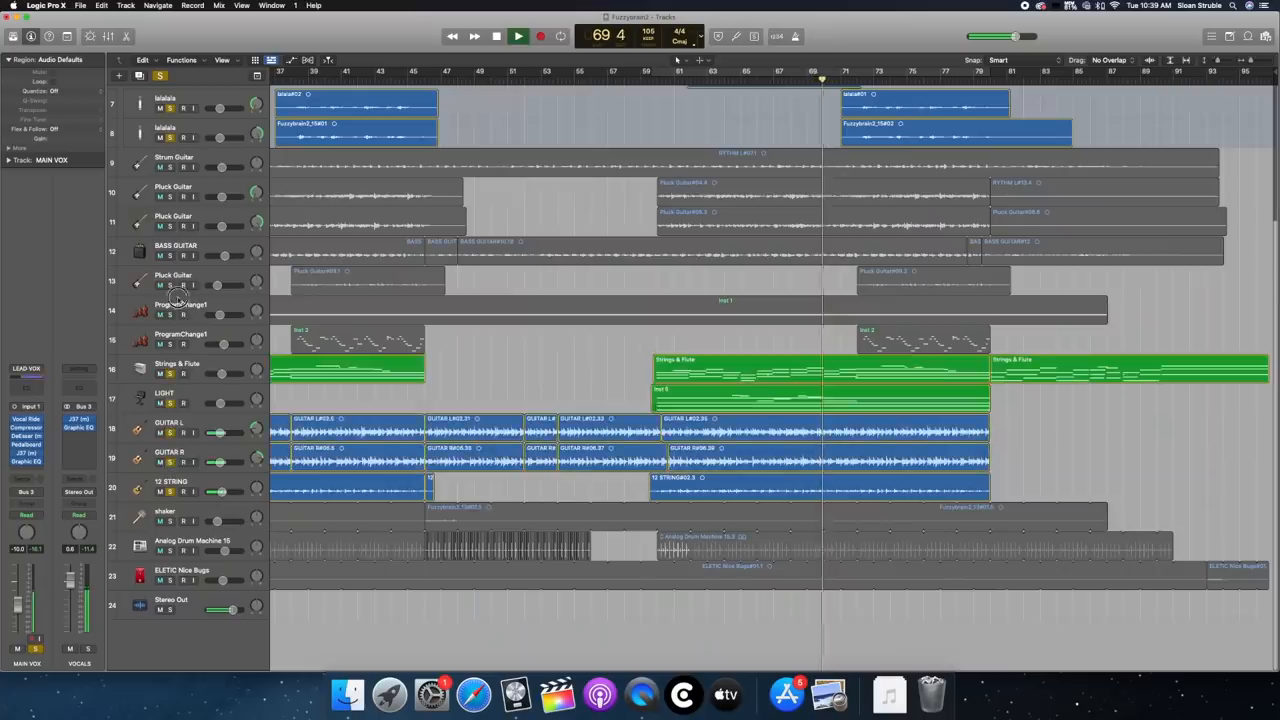
# Turn off solo so all tracks play, then reveal the vocal tracks at the top
pyautogui.click(518, 36)
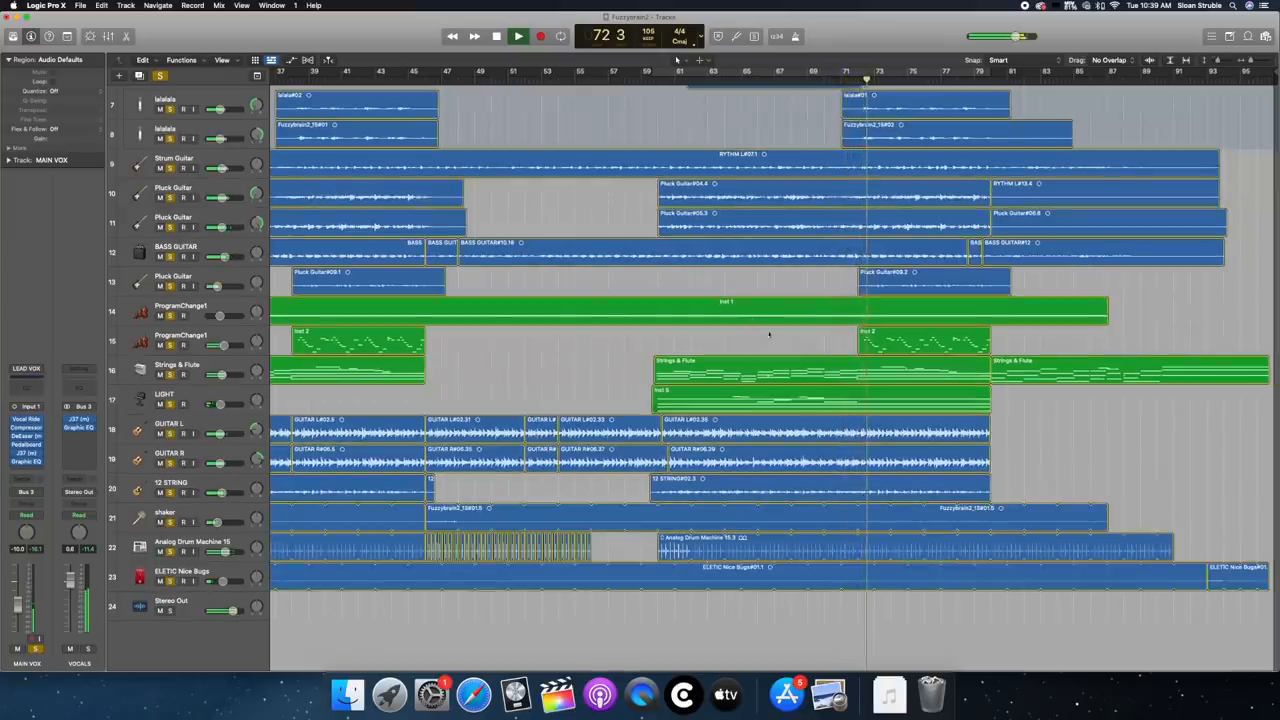
pyautogui.scroll(3)
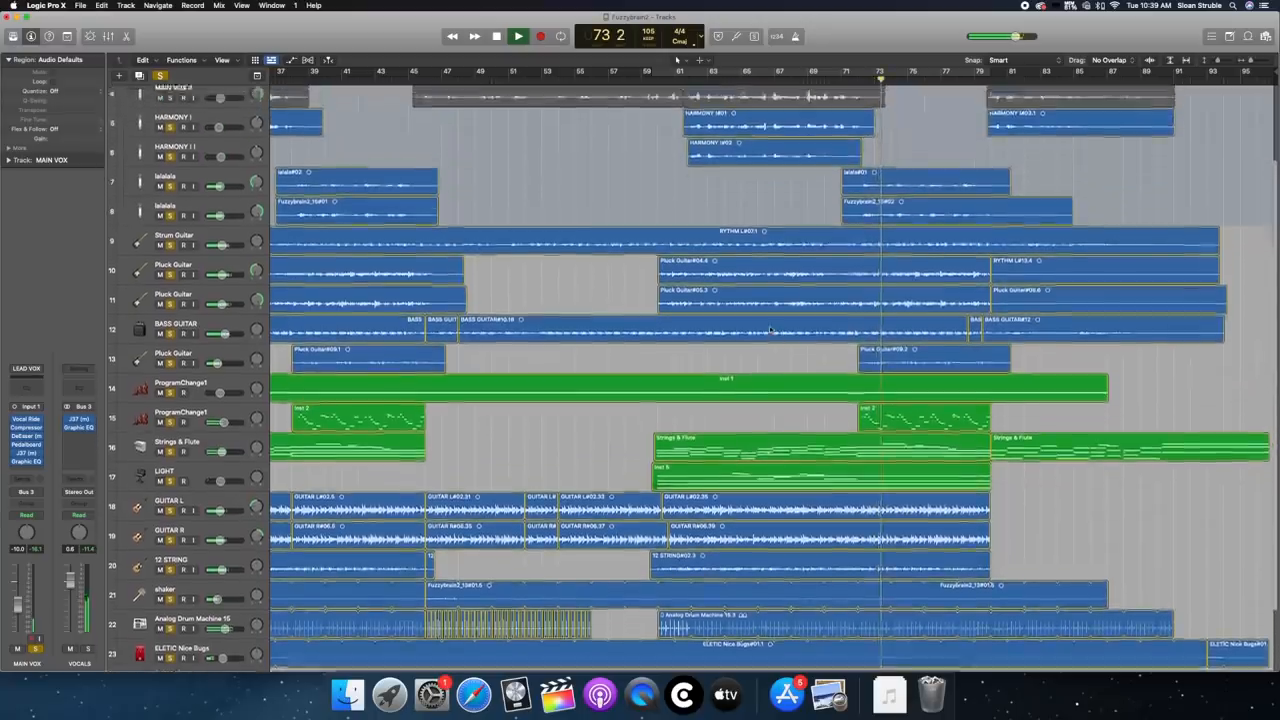